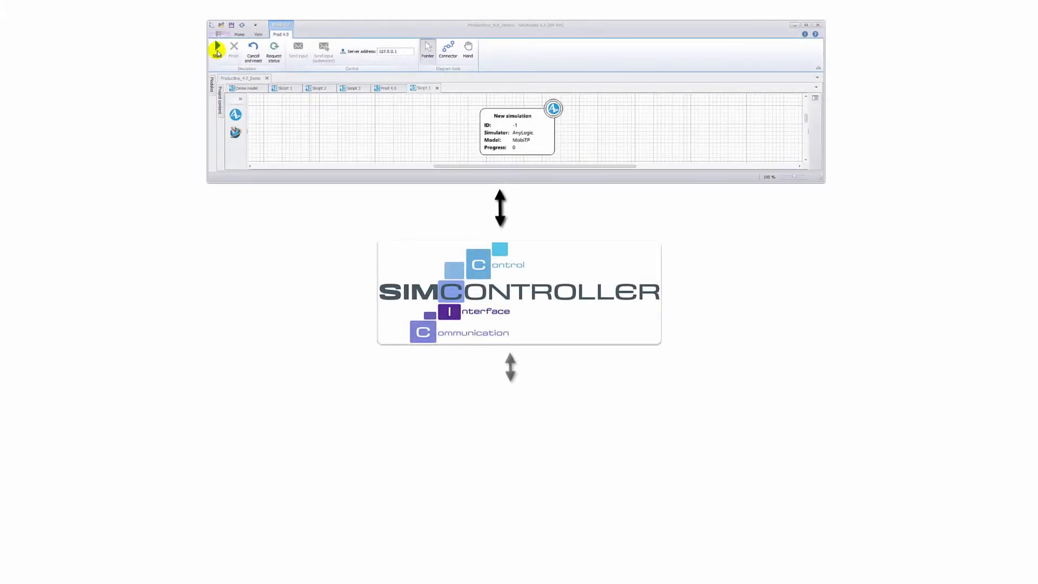
# Launch the AnyLogic MobiTP sensor production simulation, which opens with ID 81.
pyautogui.click(216, 51)
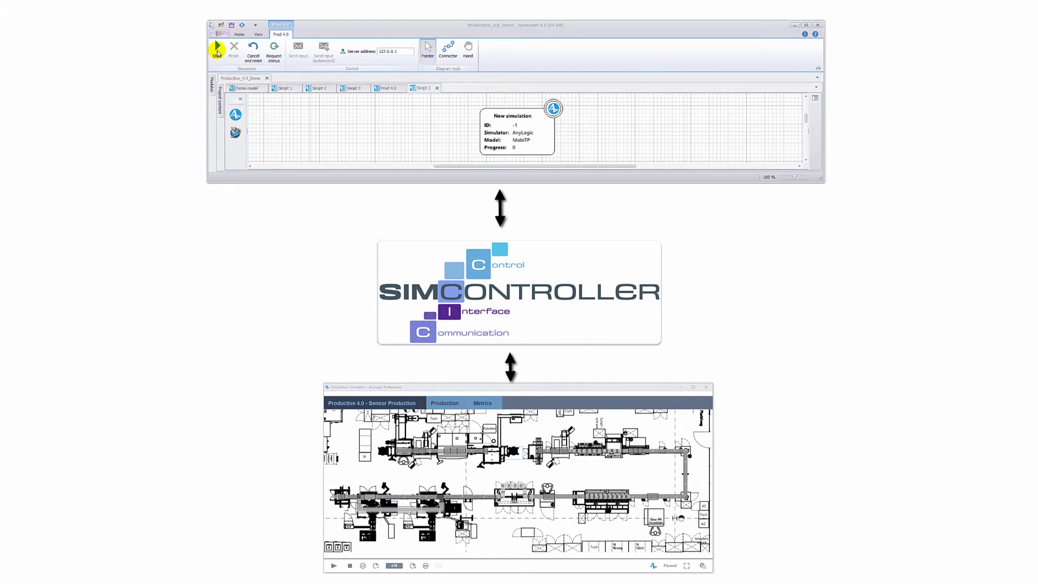
pyautogui.click(216, 48)
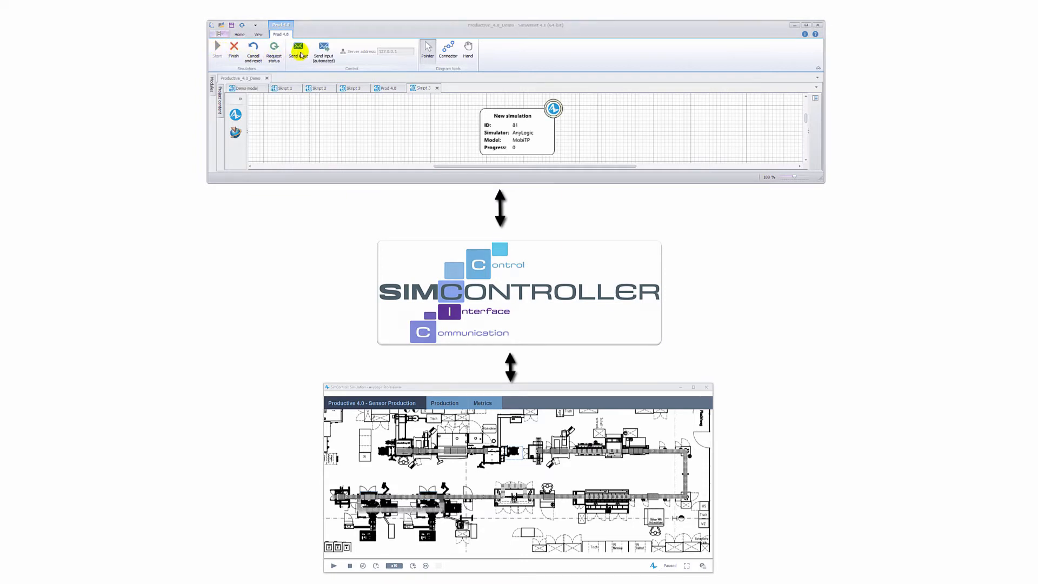
# Send automated inputs to the AnyLogic model and run it at a faster speed.
pyautogui.click(324, 51)
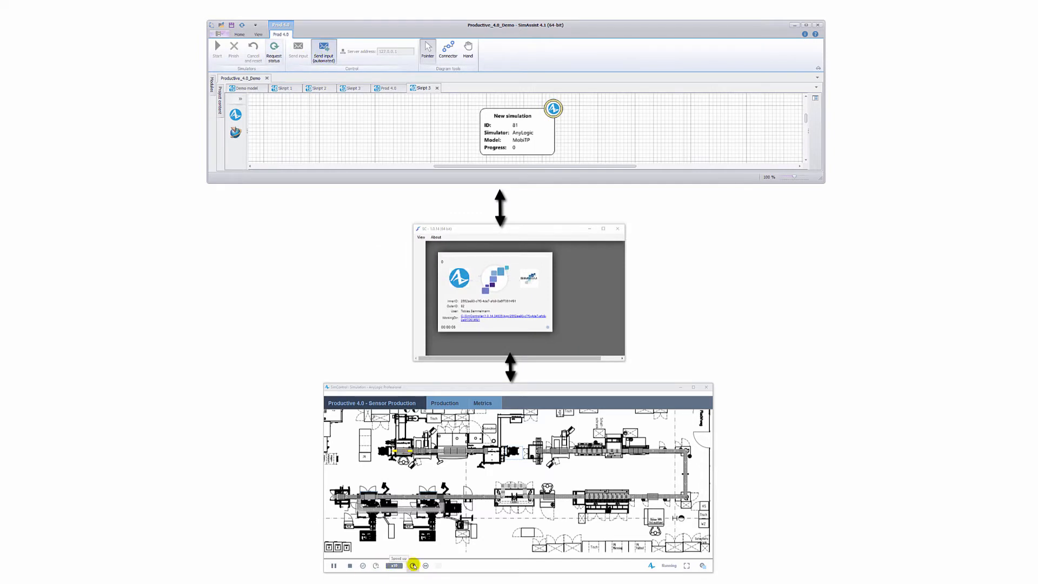
pyautogui.click(412, 565)
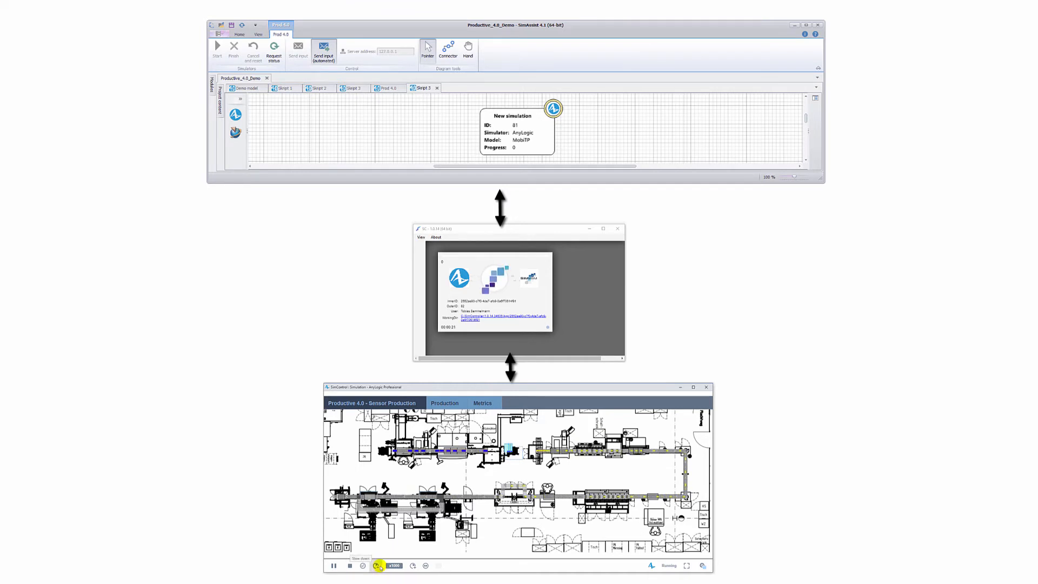
pyautogui.click(482, 403)
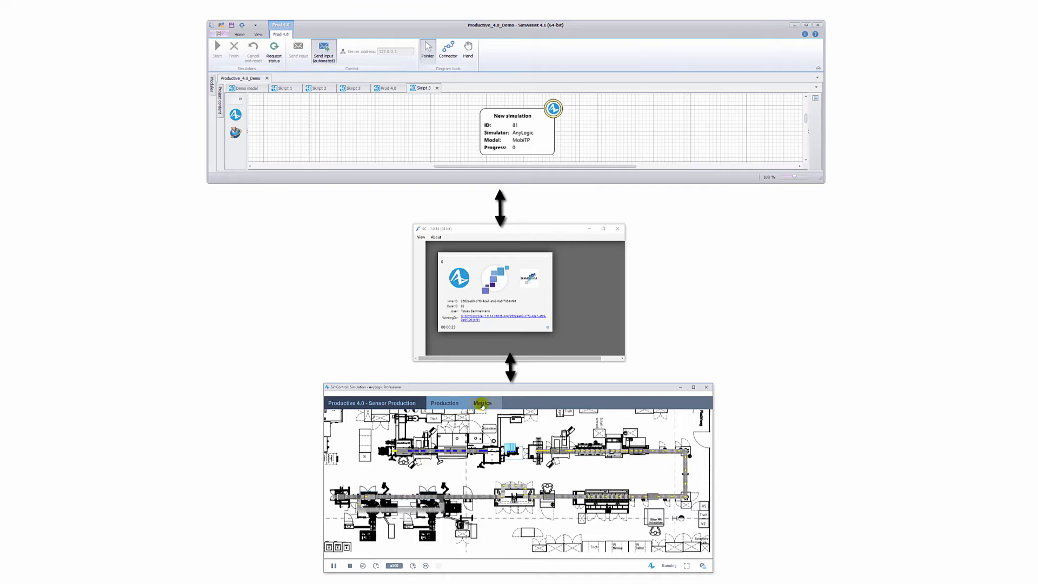
# Show the lead time and throughput charts in the AnyLogic results view.
pyautogui.click(483, 403)
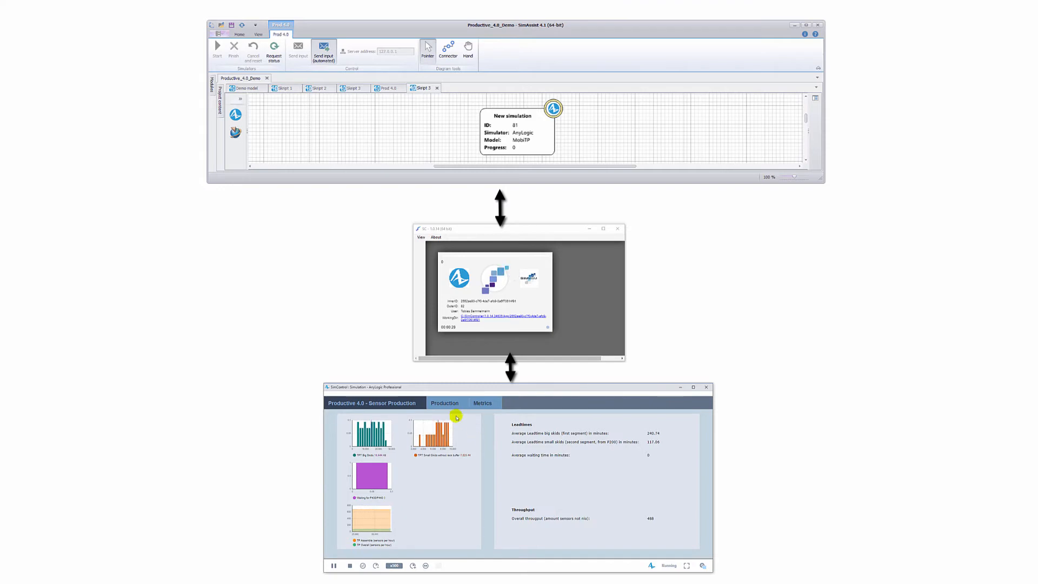
pyautogui.click(444, 403)
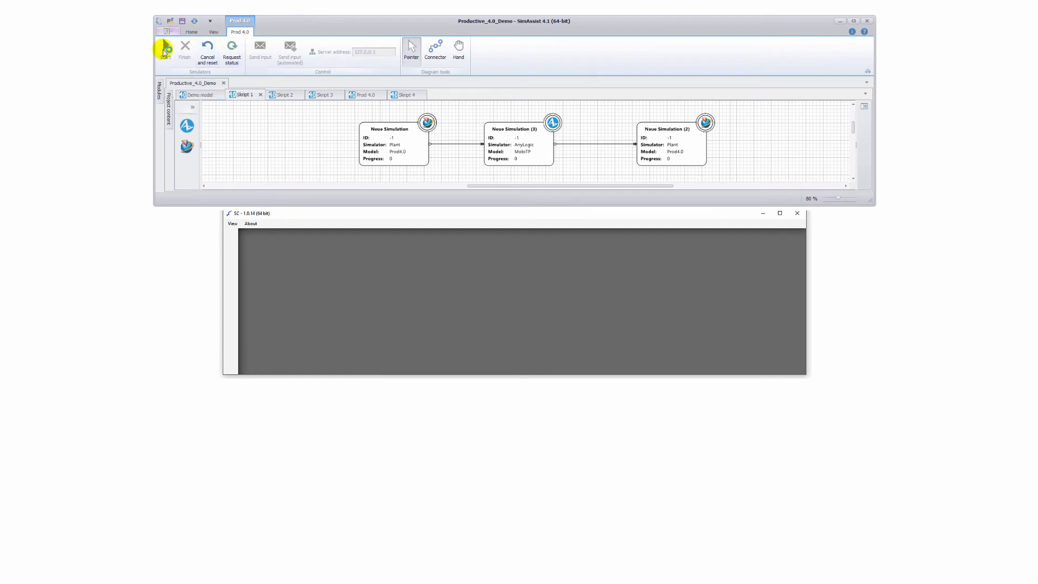
# Start Script 1's Plant, AnyLogic and Plant simulations, then recolour the AnyLogic demo parts.
pyautogui.click(163, 48)
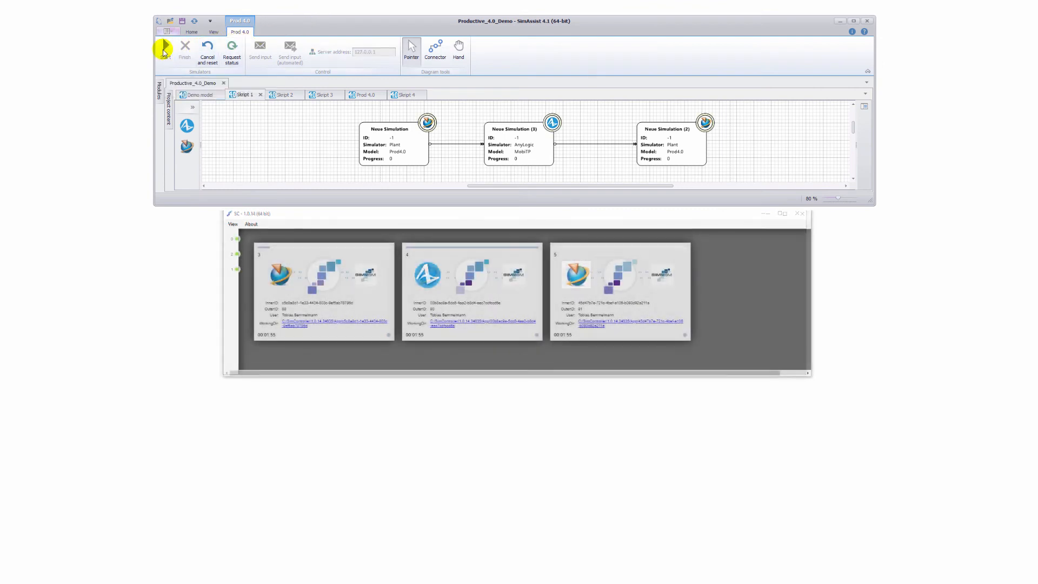
pyautogui.click(163, 49)
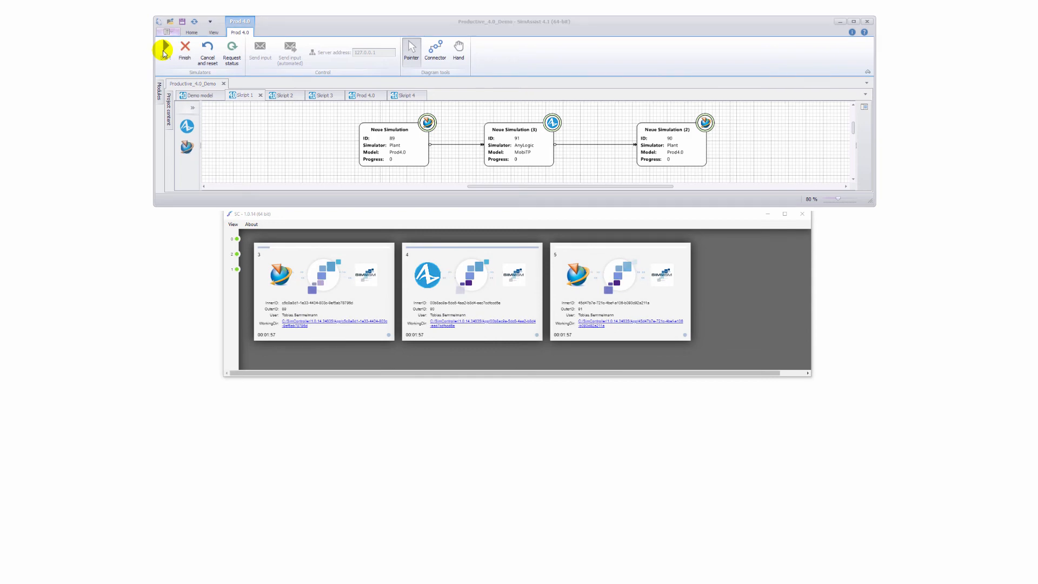
pyautogui.click(163, 50)
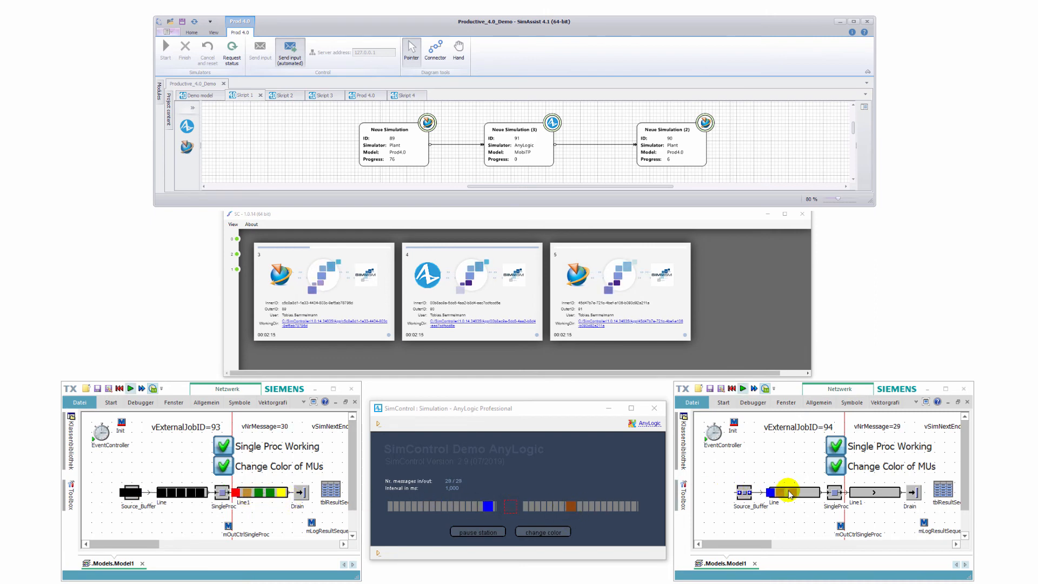
pyautogui.click(540, 531)
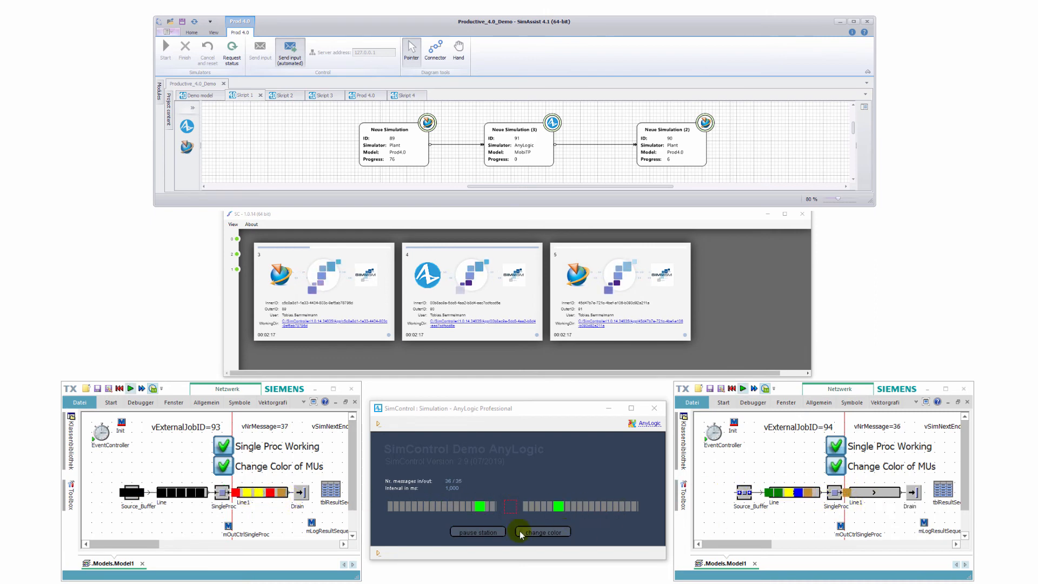